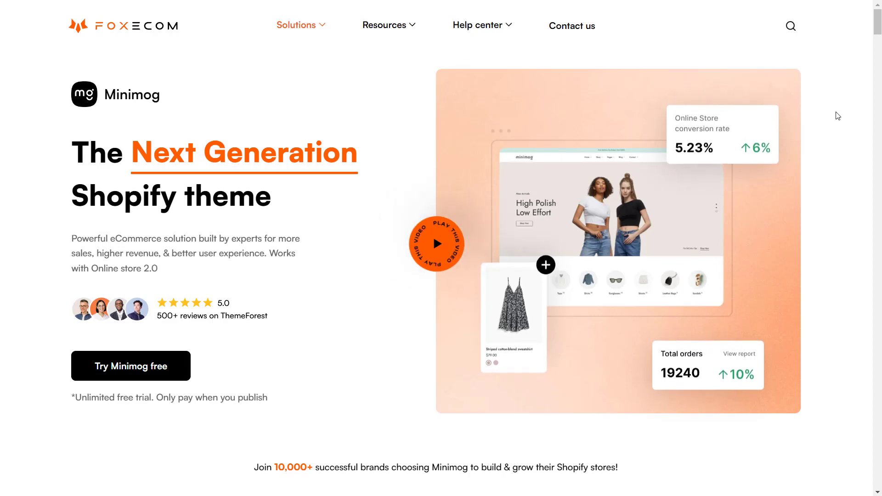
Step: Scroll down the Megamog page to the Ready-To-Use Complete Demos section
scroll("down", 3)
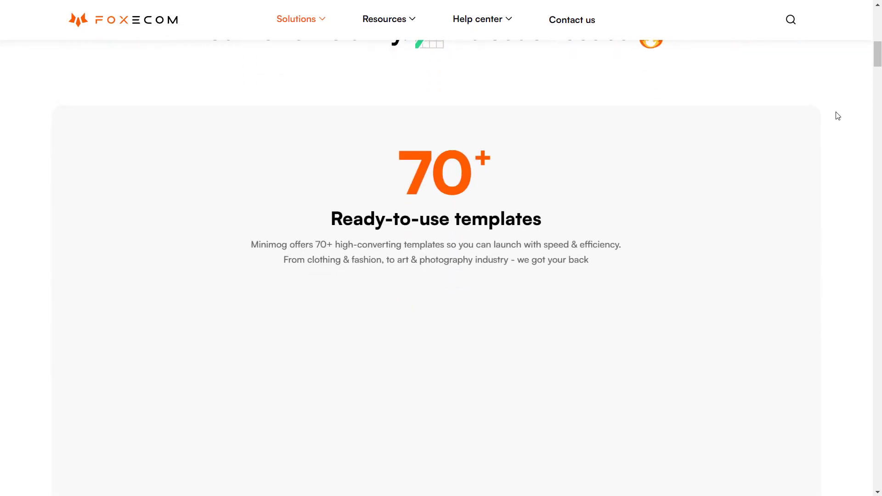
scroll("down", 3)
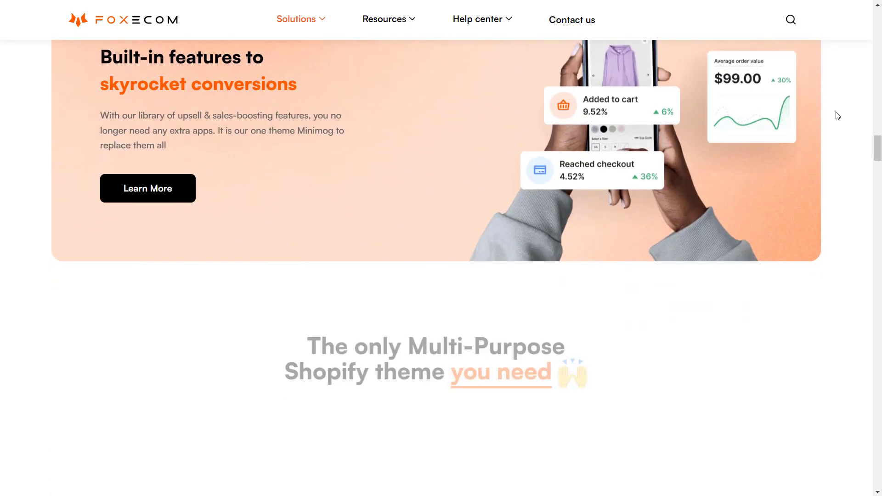
scroll("down", 3)
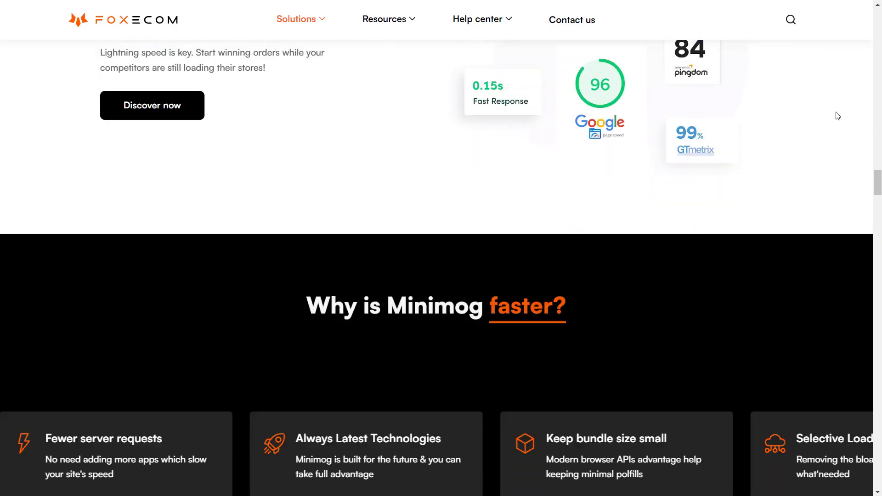
scroll("down", 3)
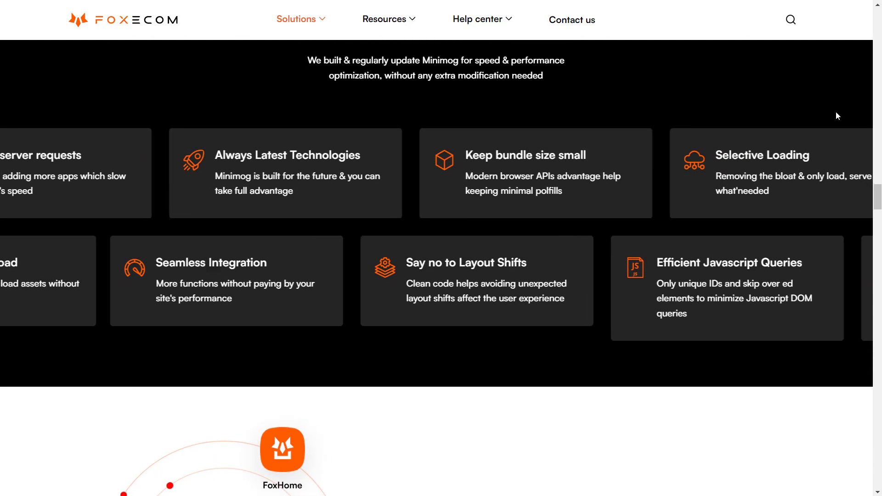
scroll("down", 3)
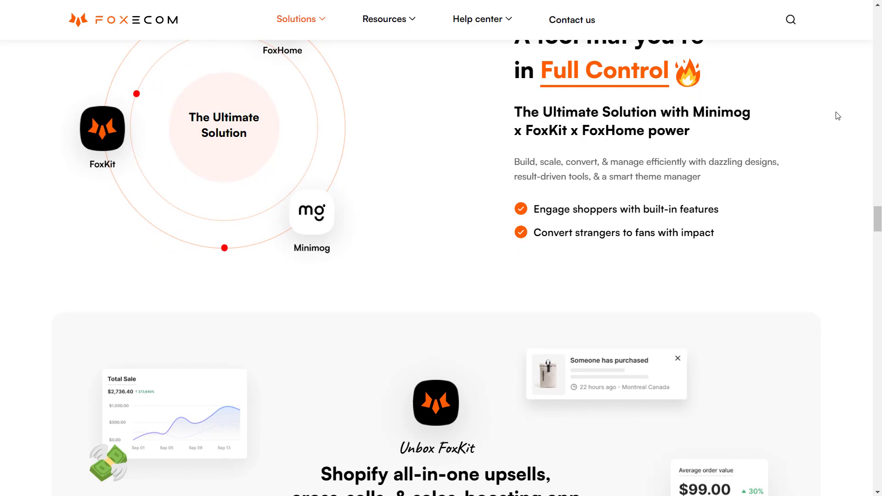
scroll("down", 3)
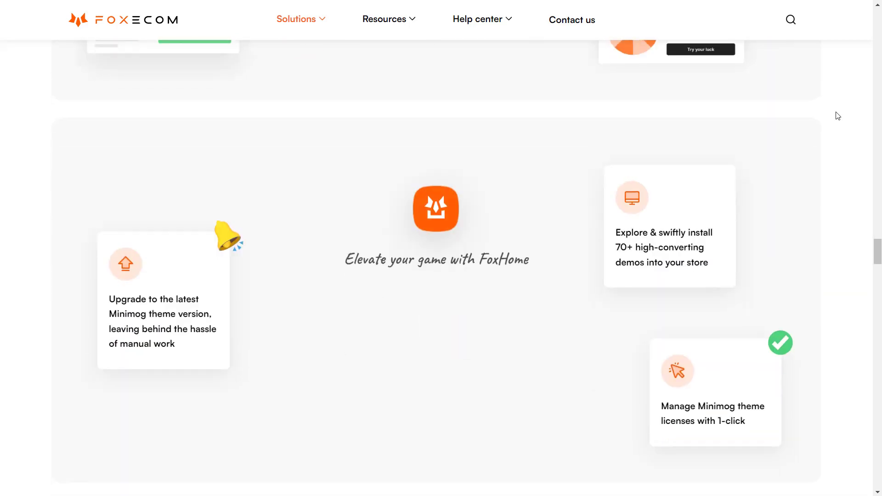
scroll("down", 3)
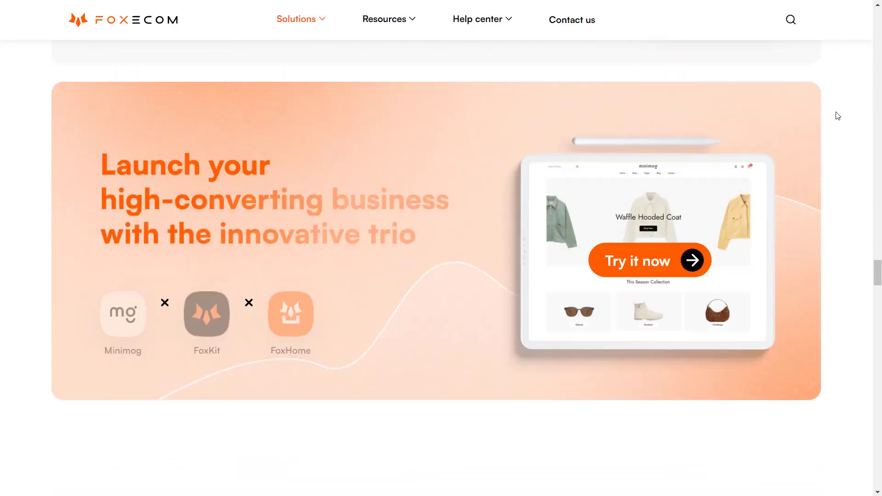
scroll("down", 3)
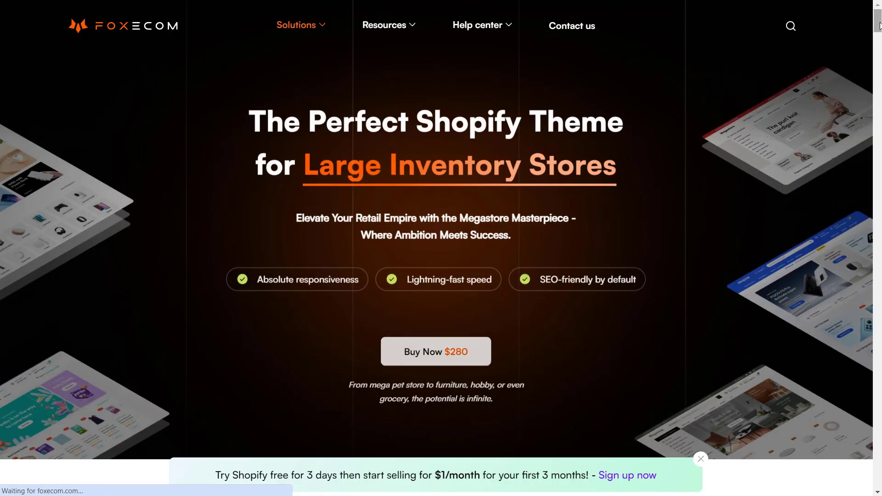
scroll("down", 3)
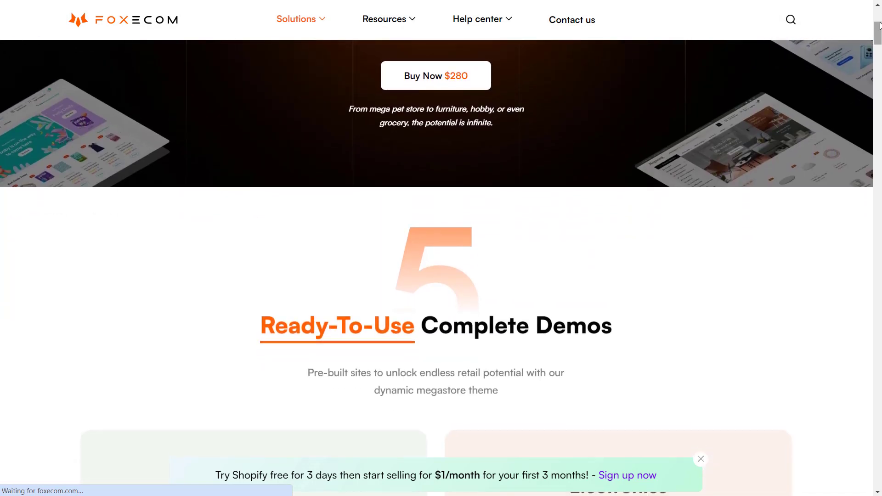
scroll("down", 3)
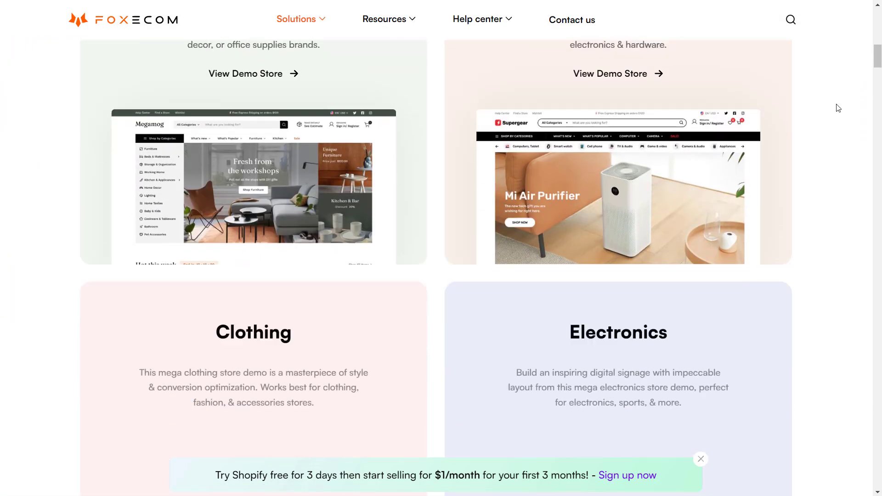
scroll("down", 3)
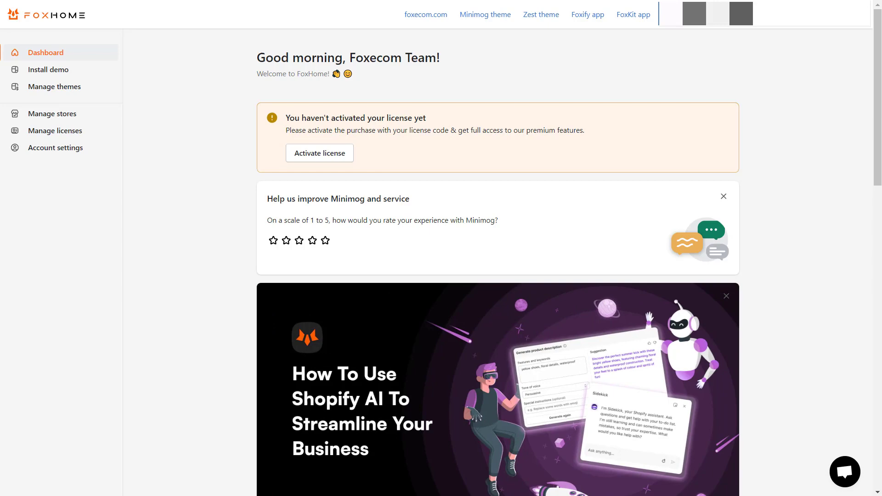
scroll("down", 3)
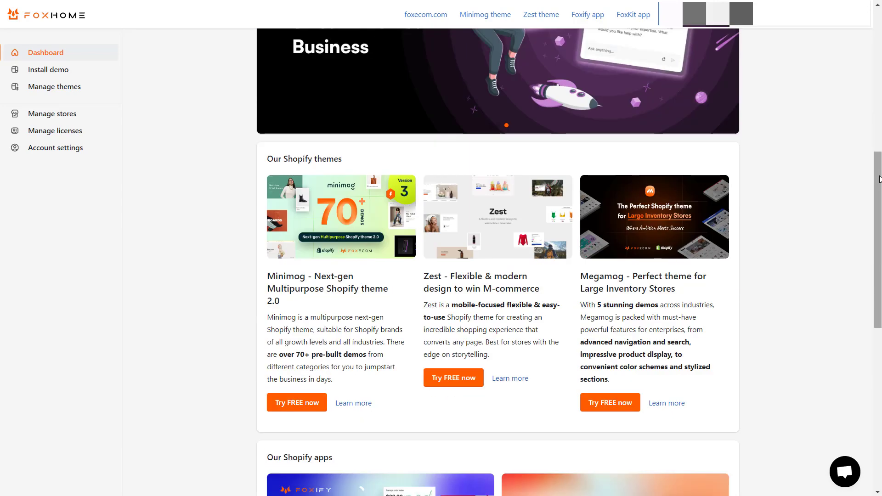
scroll("down", 3)
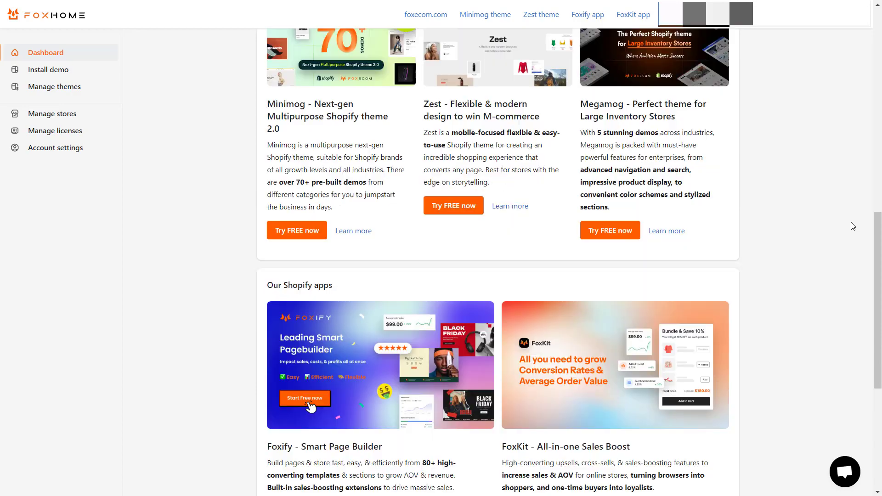
scroll("down", 3)
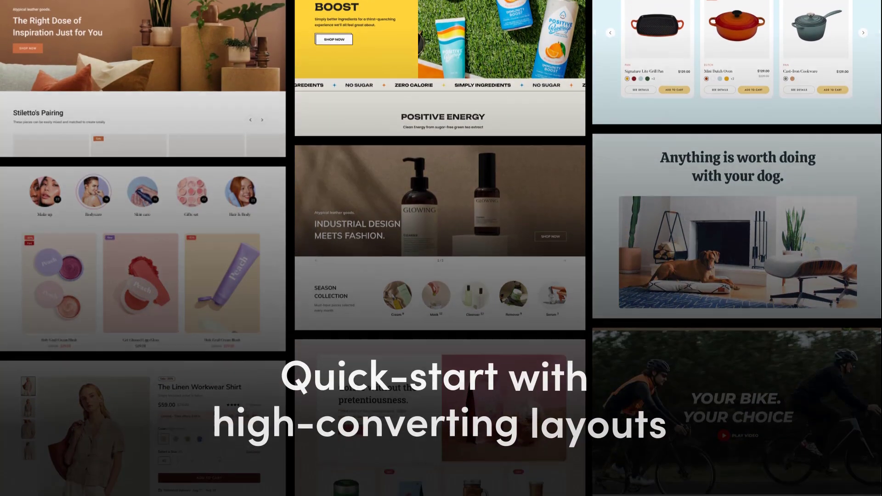
scroll("down", 3)
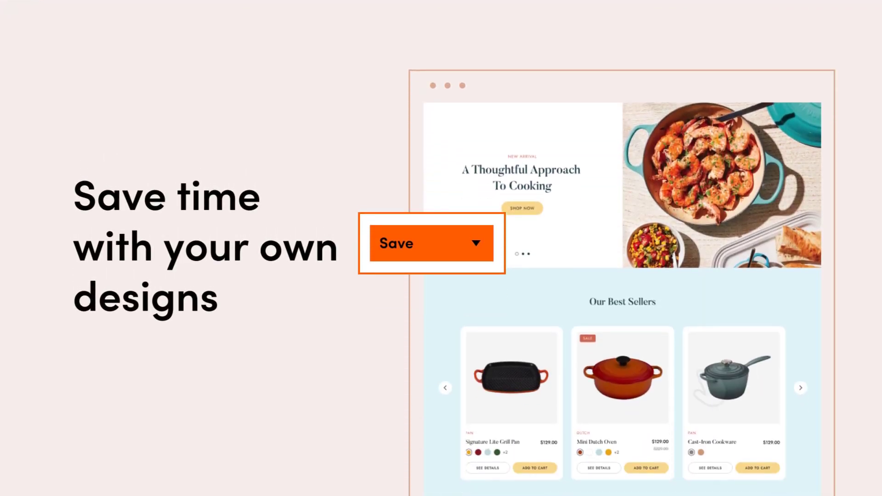
left_click(476, 242)
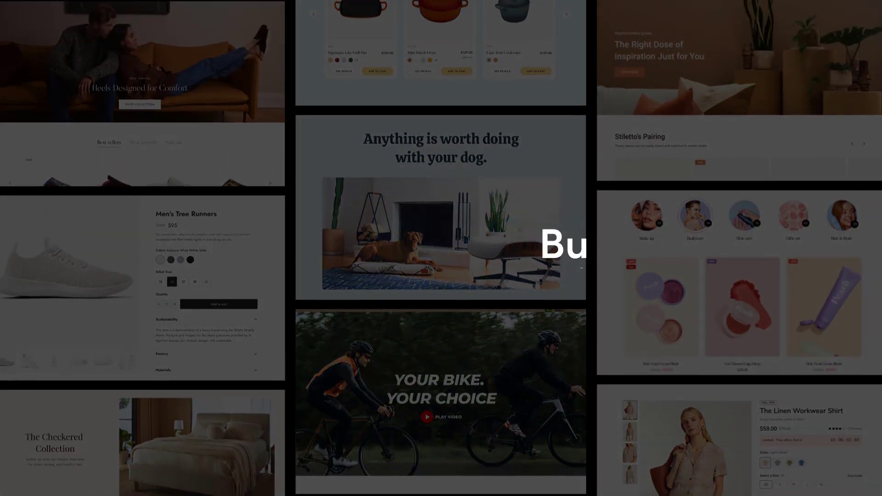
scroll("down", 3)
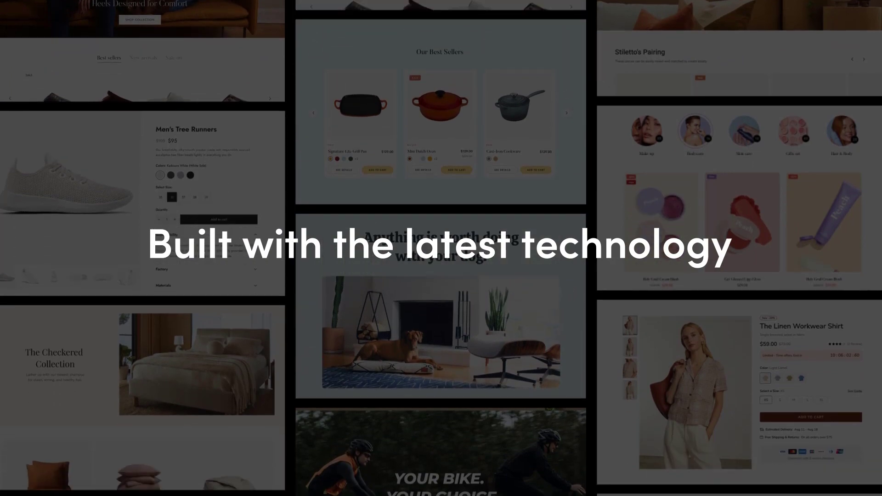
scroll("down", 3)
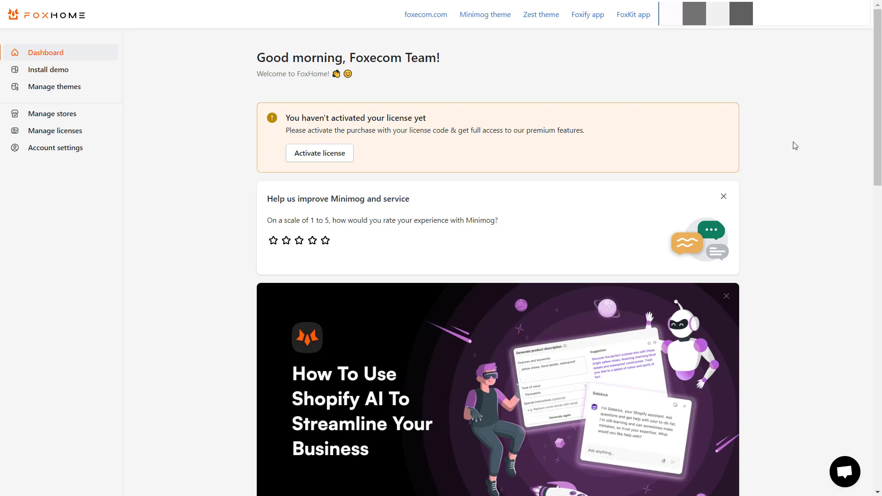
Step: Go to Install demo in the FoxHome sidebar
left_click(49, 70)
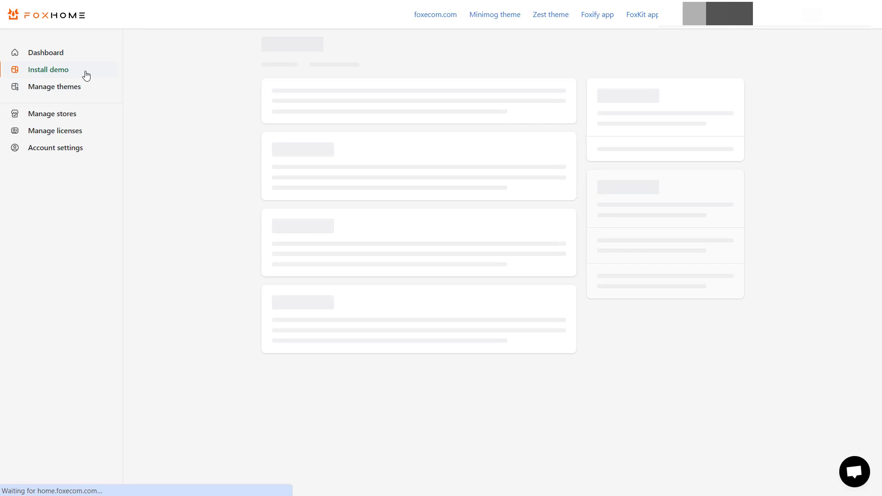
Step: Set the Select industry filter to Clothing & Fashion, leaving 25 Minimog demos
left_click(48, 69)
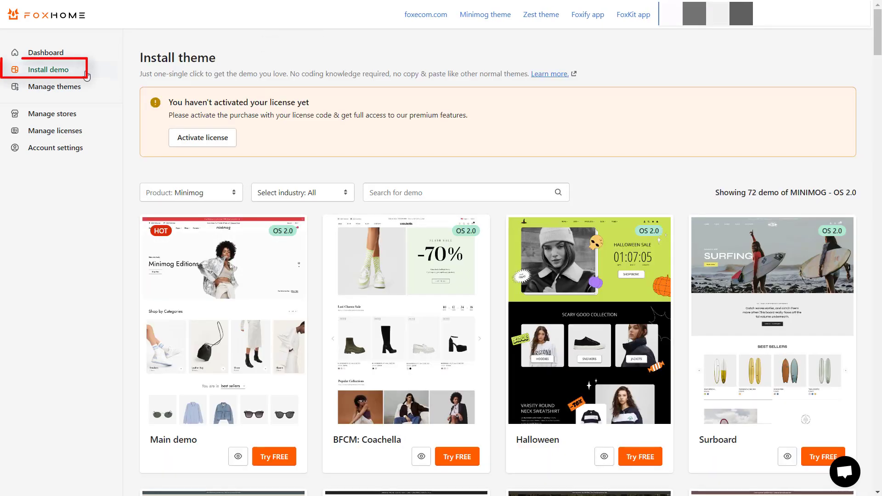
mouse_move(86, 220)
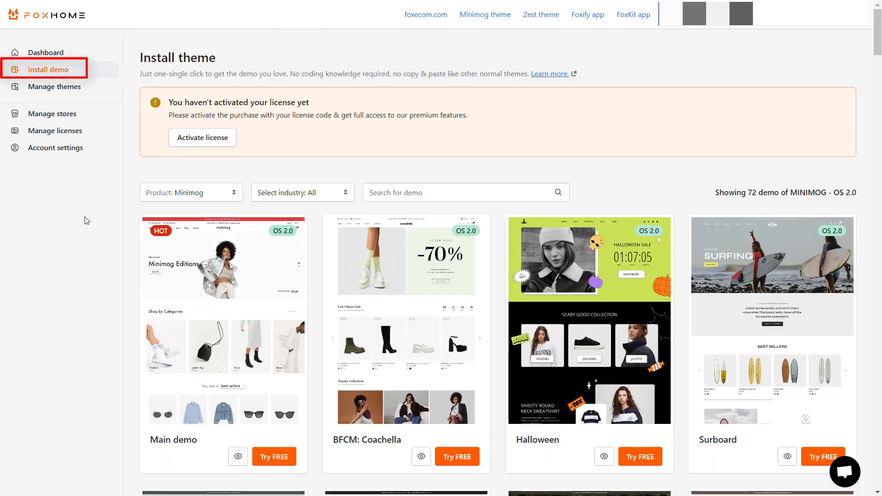
scroll("down", 3)
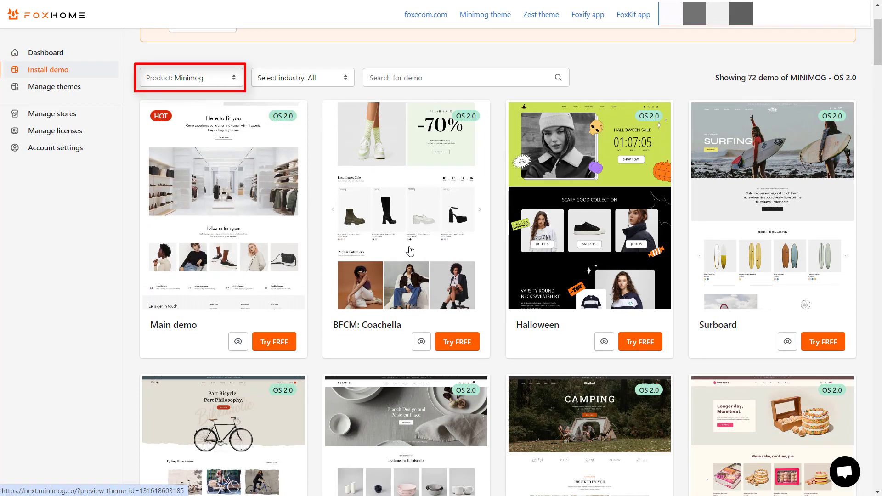
left_click(303, 78)
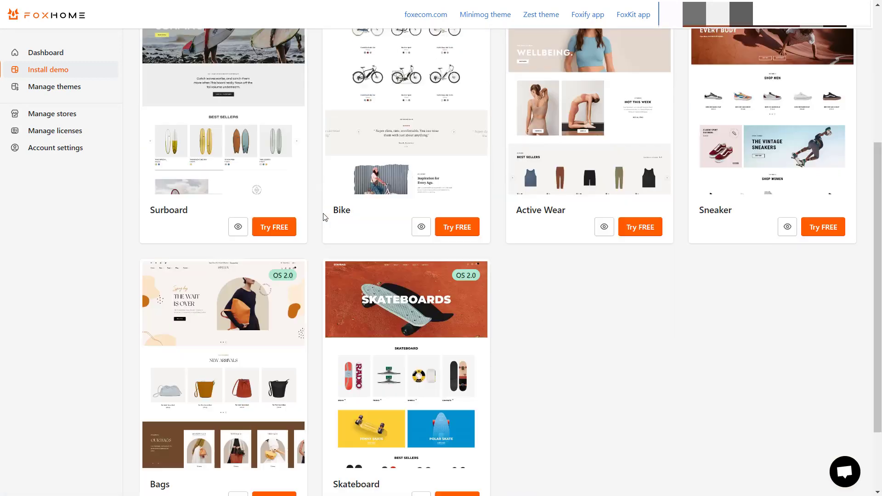
left_click(302, 142)
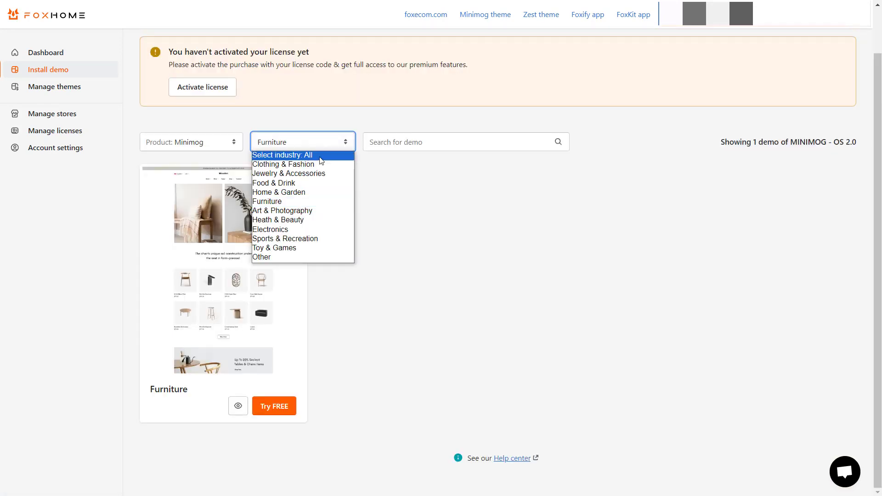
left_click(283, 165)
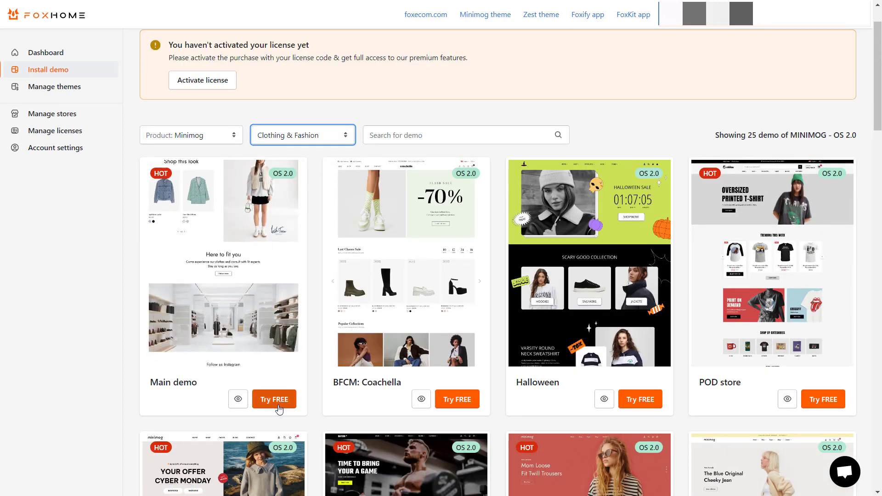
Step: Start the Main demo free trial, accept the restrictions, and install it as trial theme
left_click(273, 398)
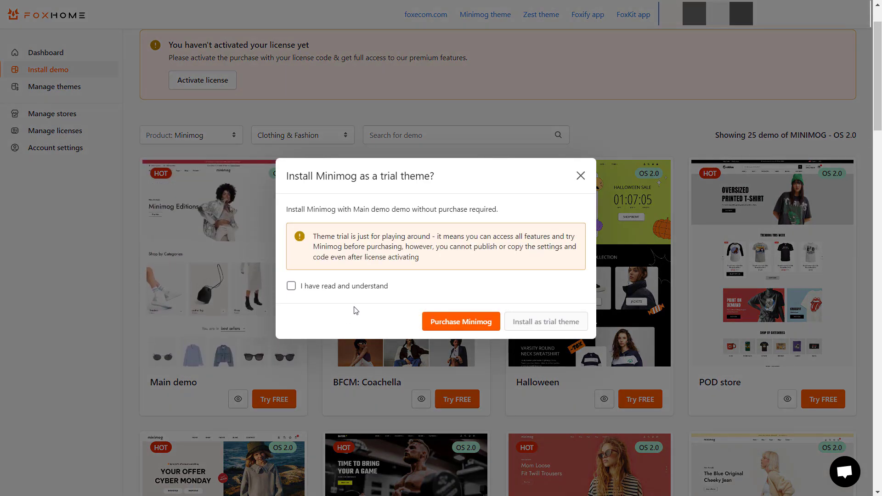
left_click(291, 286)
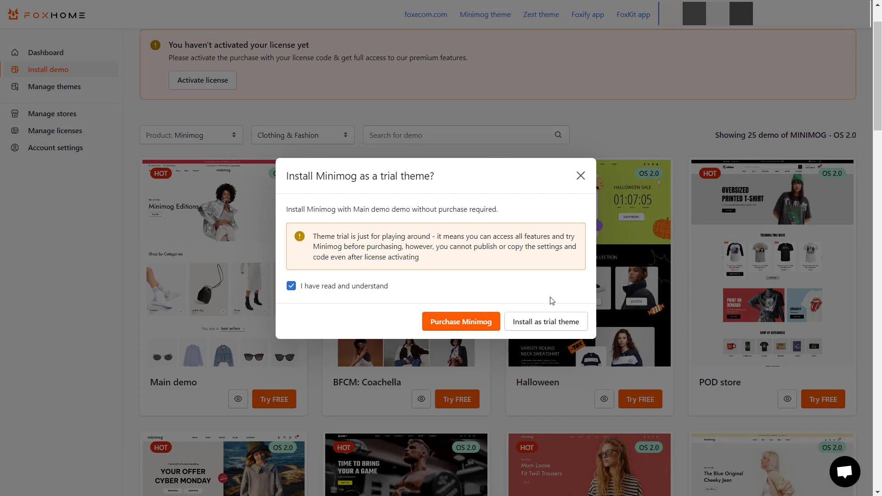
left_click(545, 321)
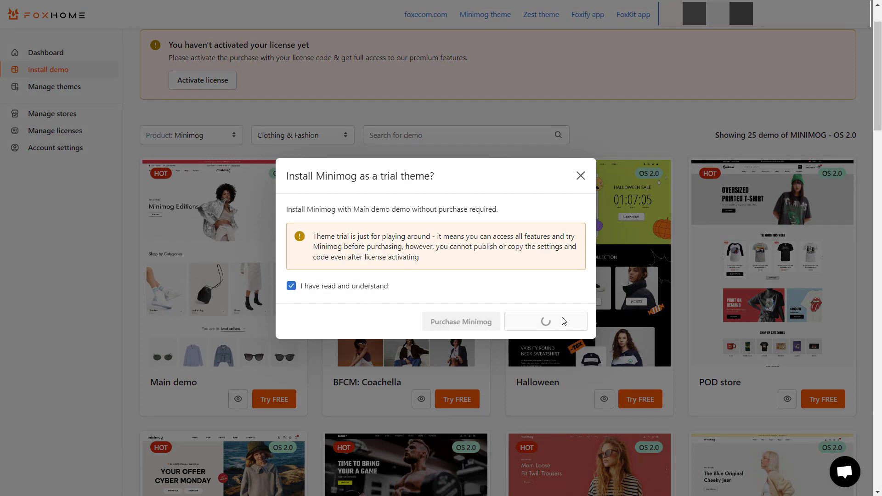
left_click(544, 321)
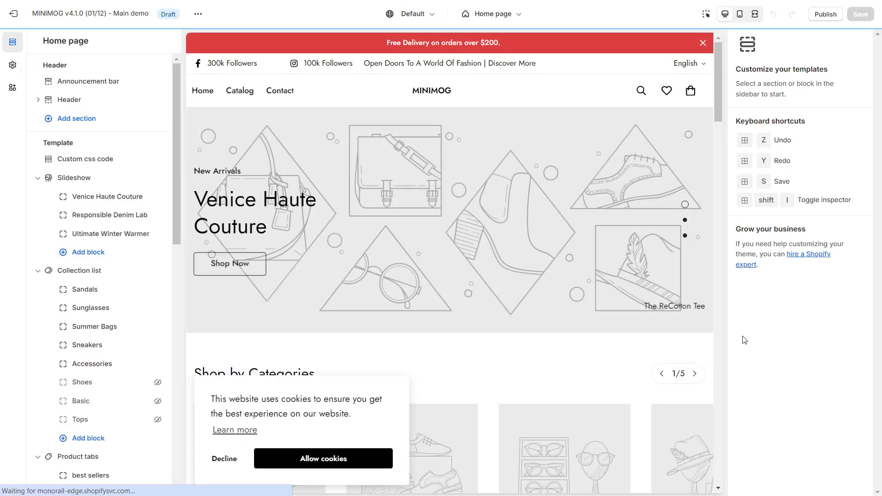
Step: Scroll the Foxecom large-inventory theme page with the $280 buy offer
scroll("down", 3)
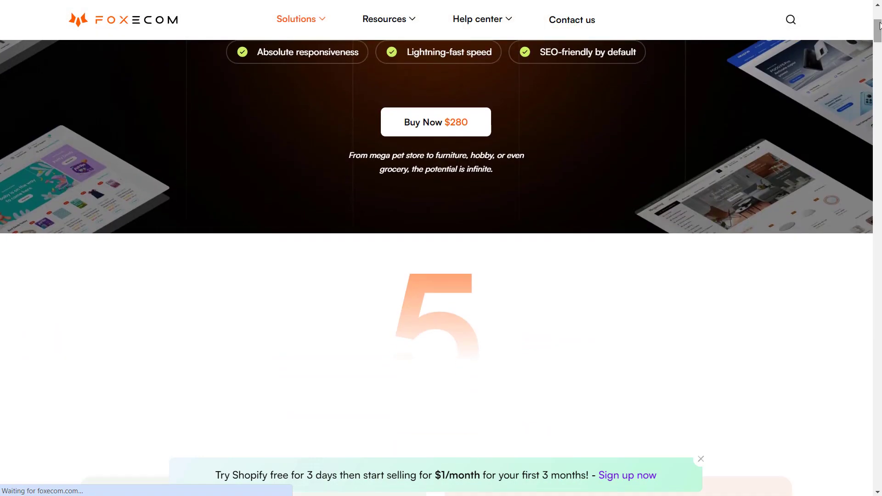
Step: Browse the Supergear demo store, then switch the preview to the Babymart baby store demo
scroll("down", 3)
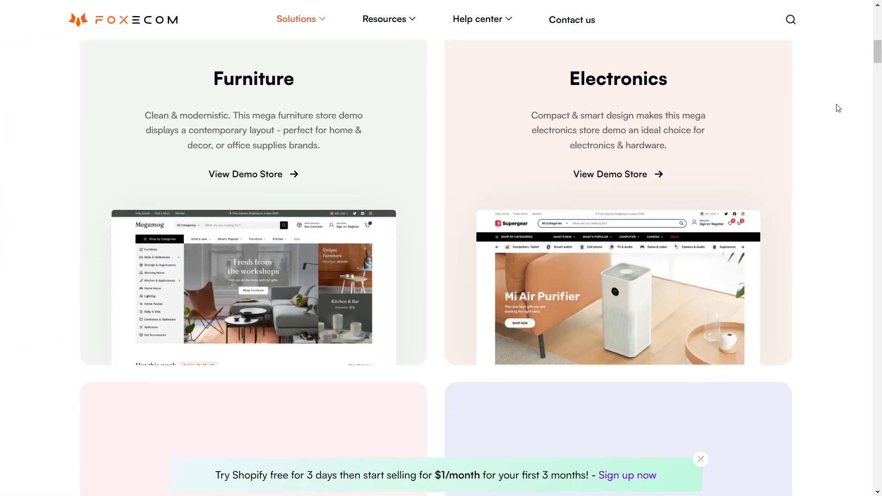
scroll("down", 3)
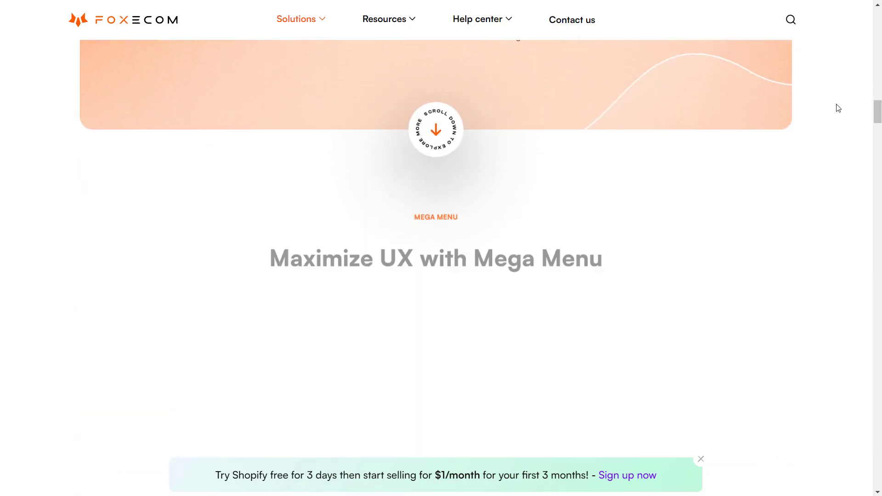
scroll("down", 3)
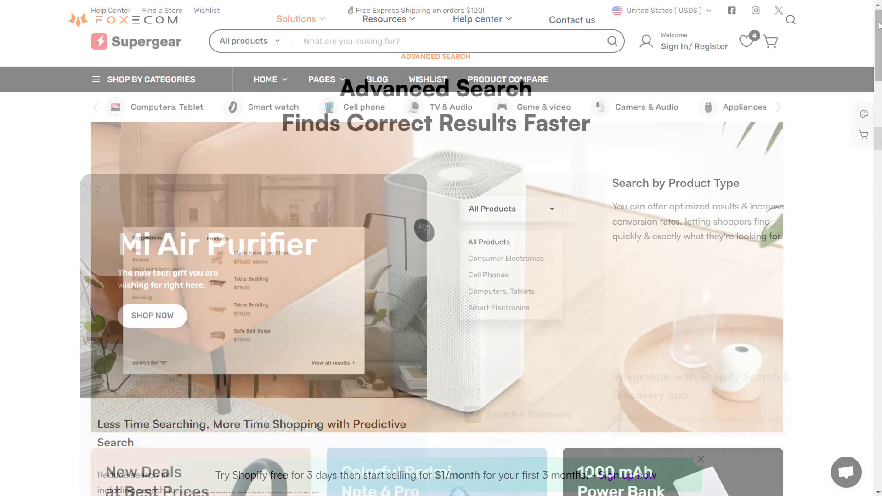
scroll("down", 3)
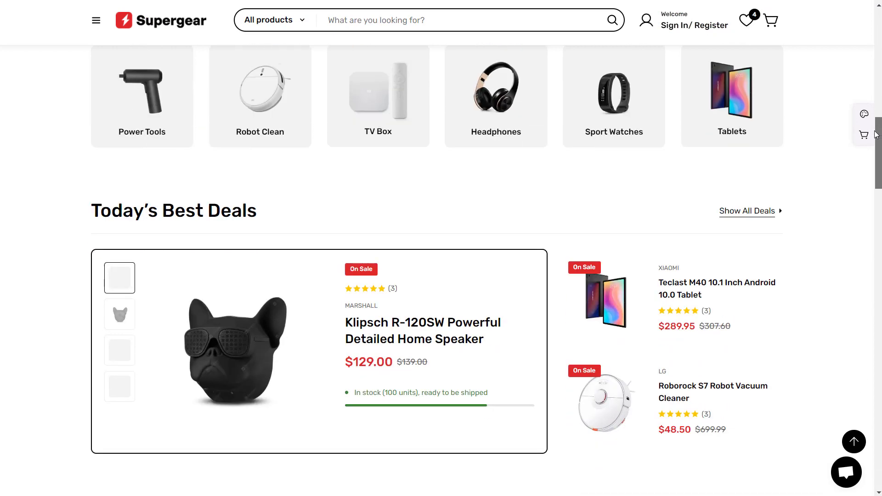
scroll("down", 3)
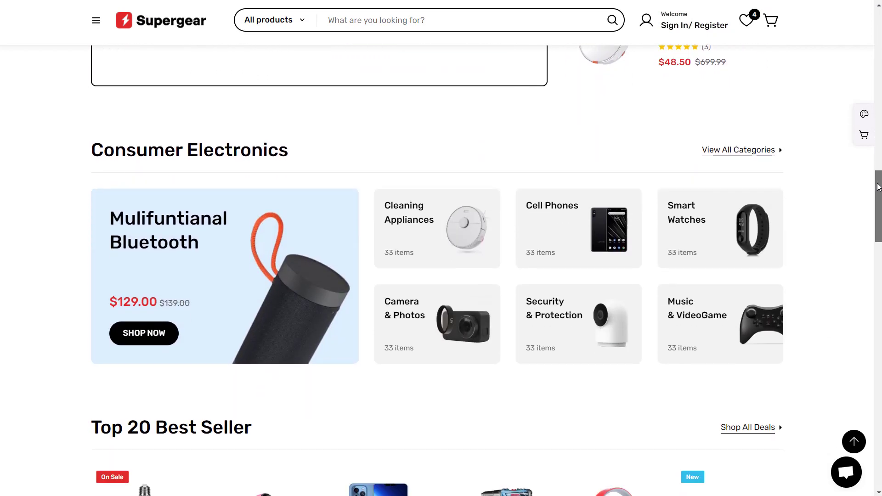
scroll("down", 3)
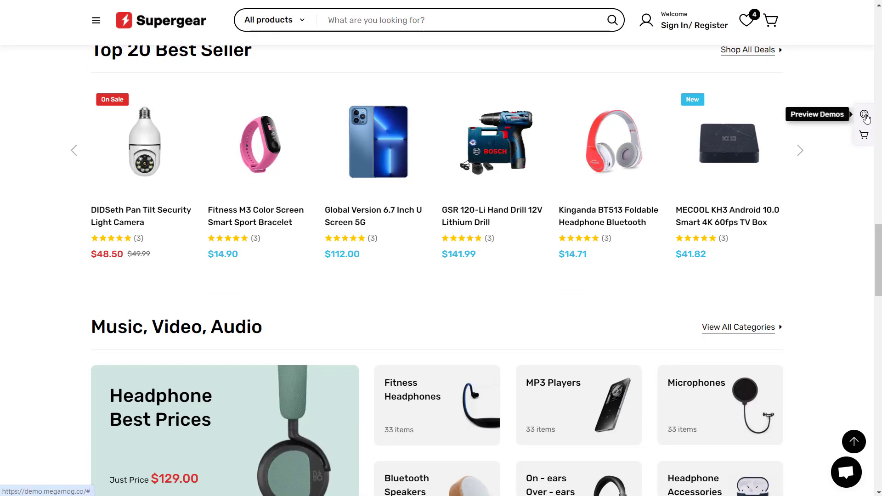
left_click(868, 116)
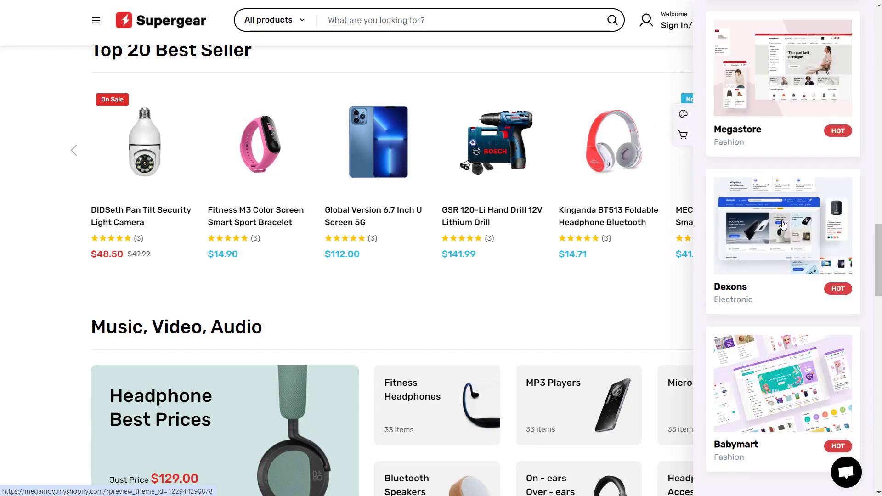
left_click(781, 383)
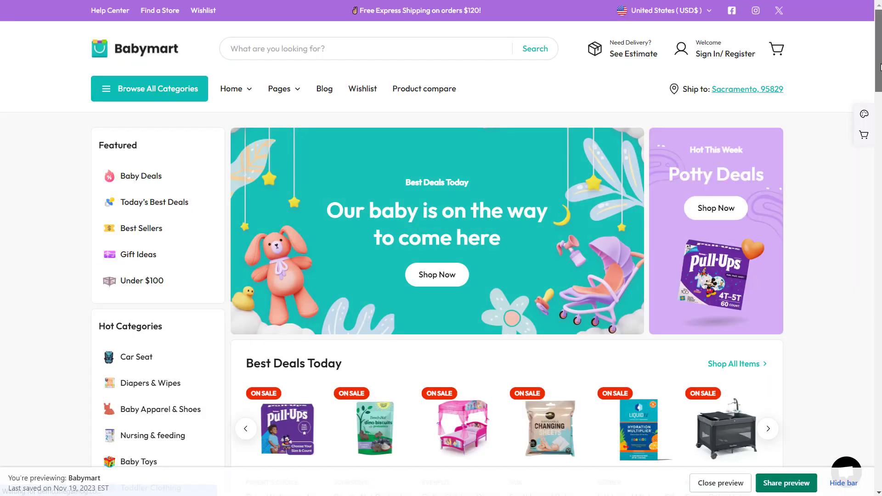
scroll("down", 3)
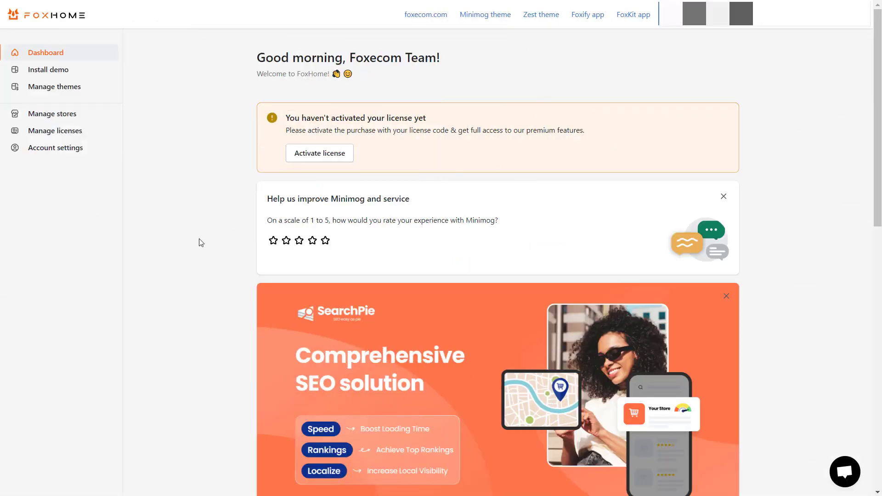
mouse_move(206, 122)
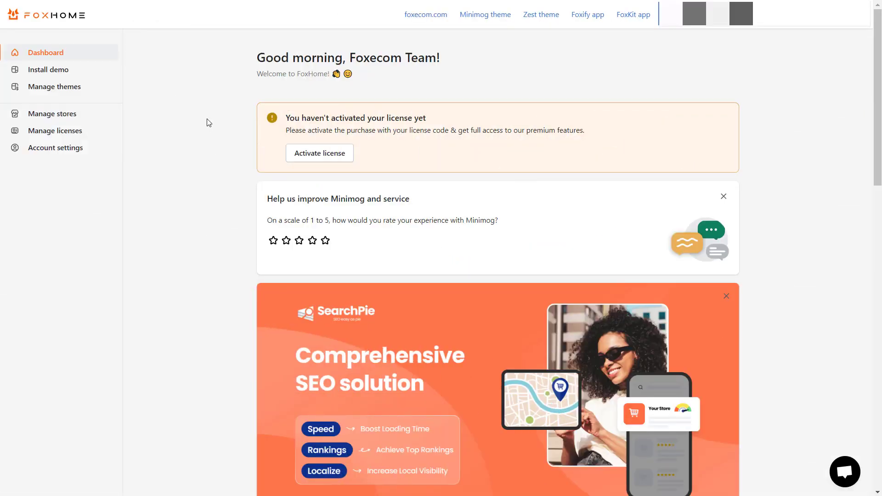
mouse_move(47, 69)
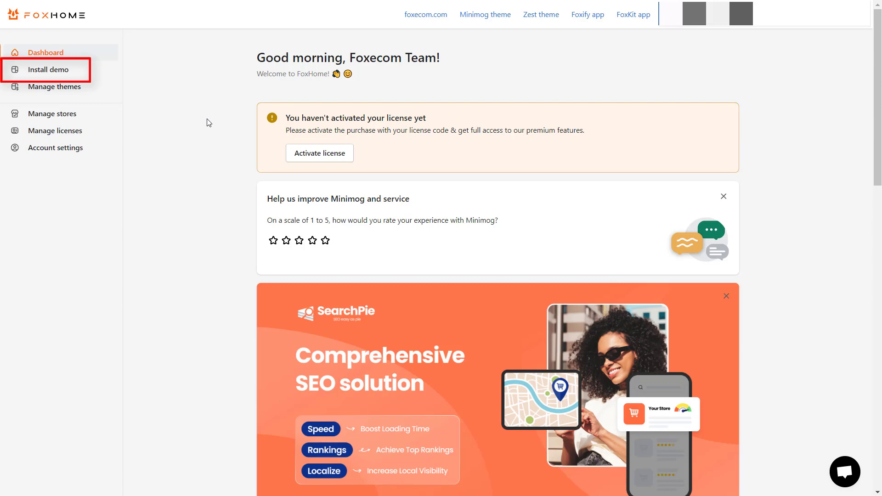
Step: Switch the Install demo Product dropdown to Megamog and browse Megamog, Supergear, Megastore, Dexons, Babymart
left_click(50, 70)
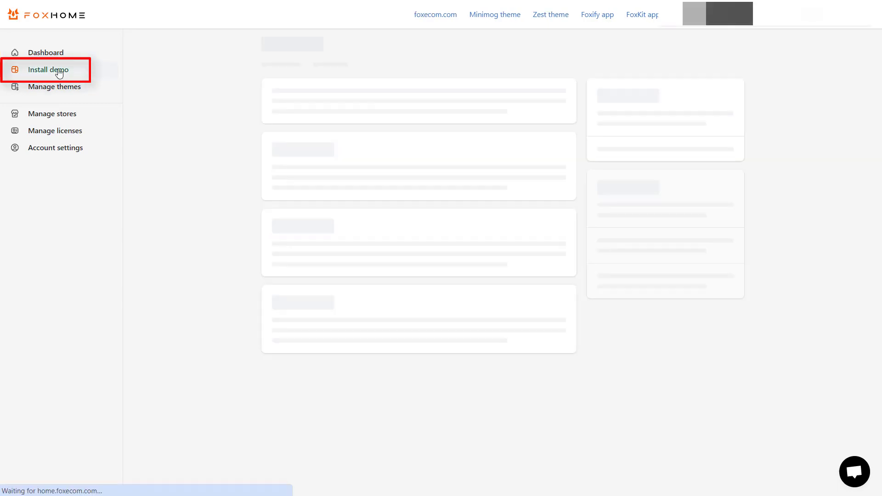
left_click(48, 69)
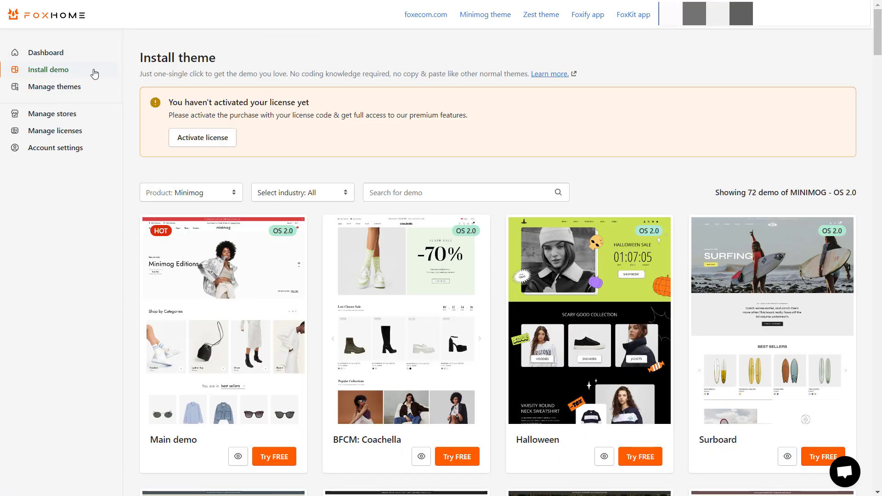
left_click(190, 193)
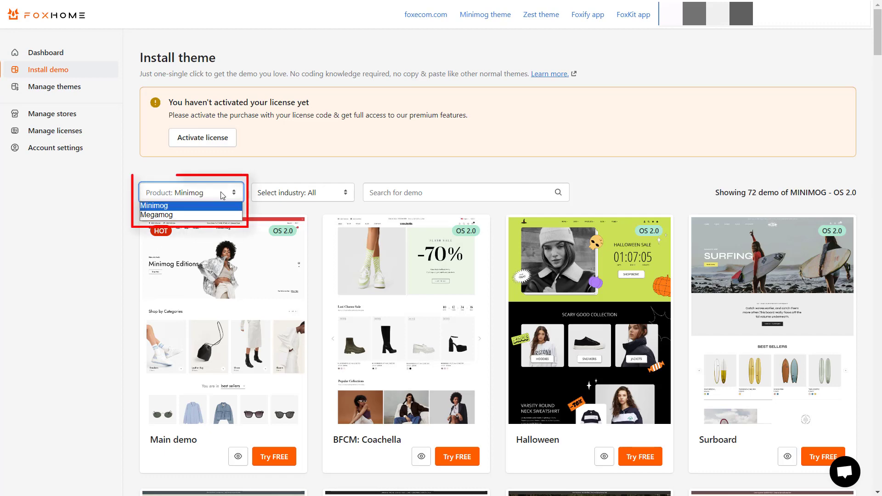
left_click(156, 215)
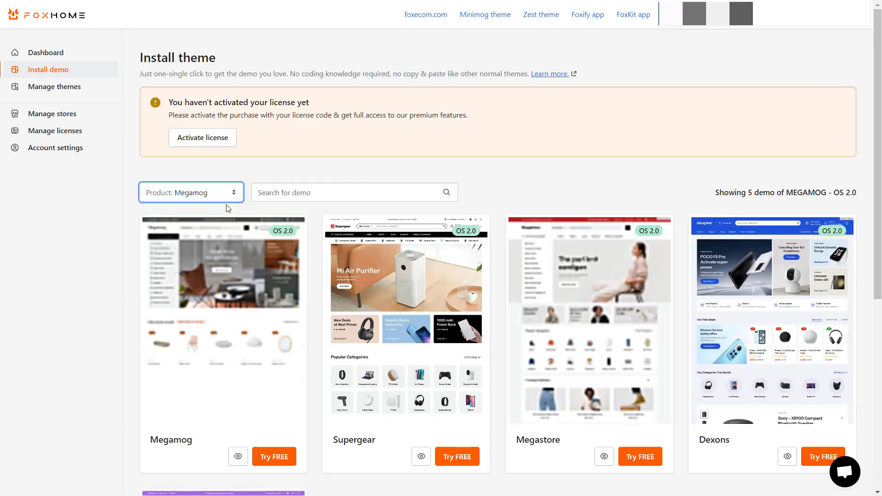
scroll("down", 3)
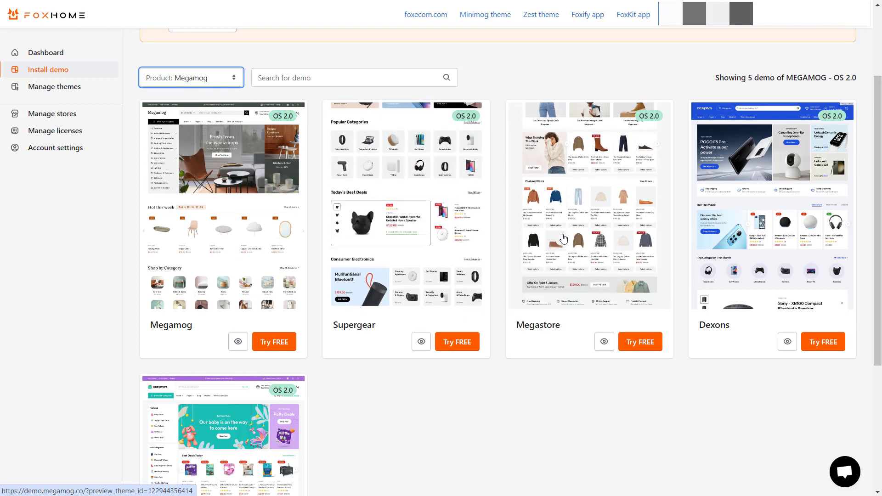
scroll("down", 3)
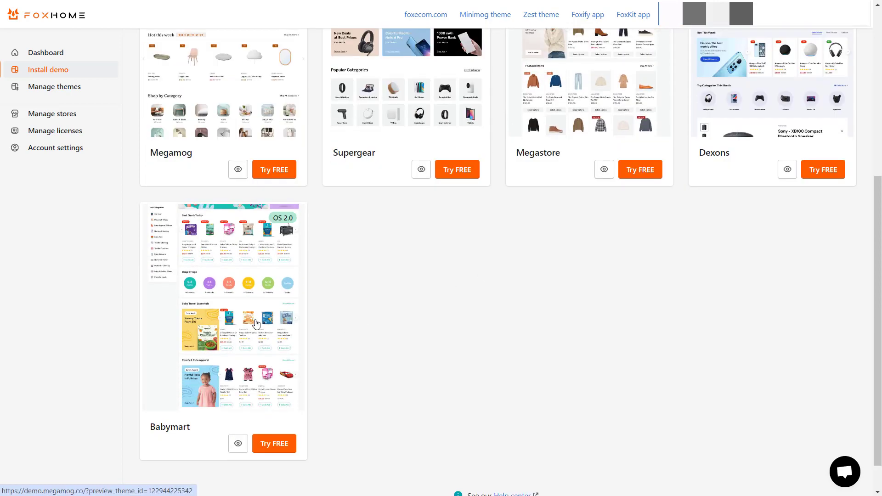
scroll("up", 3)
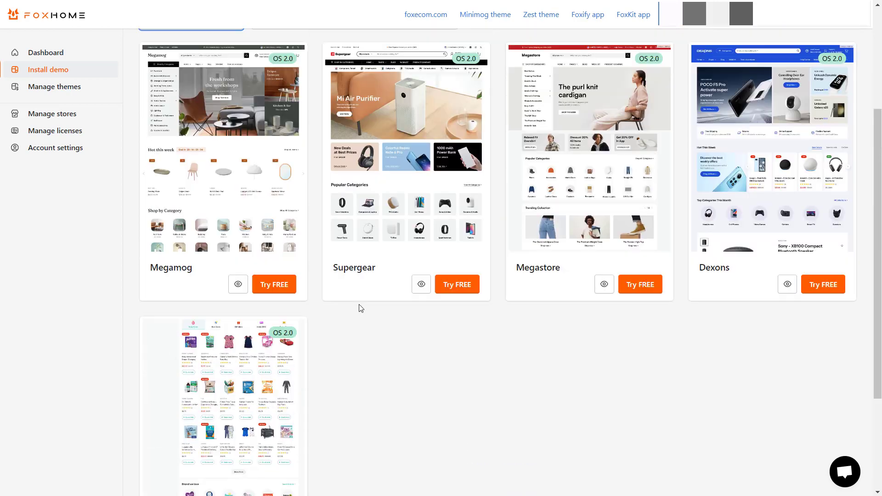
scroll("up", 3)
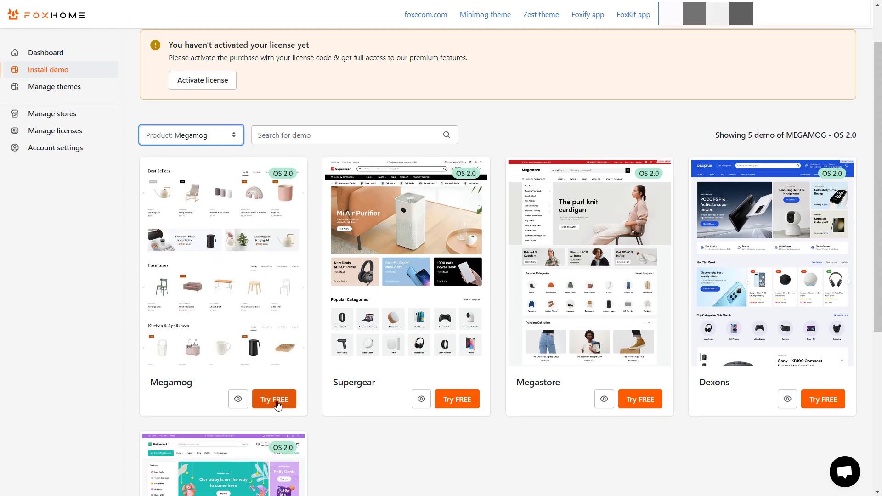
Step: Start the Megamog free trial and confirm installing it as a trial theme
left_click(273, 399)
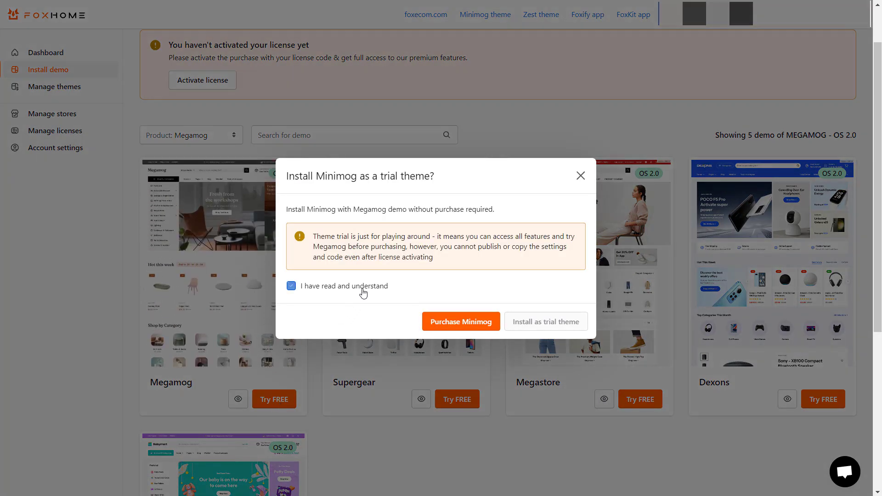
left_click(544, 321)
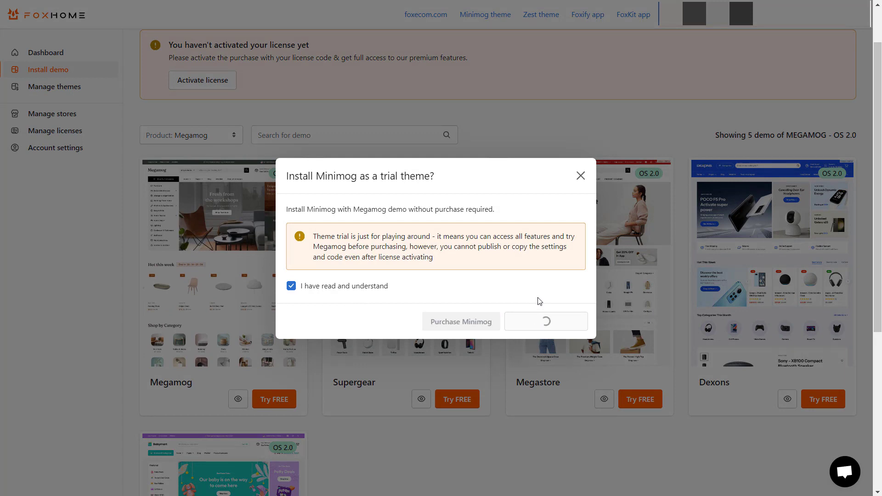
scroll("up", 3)
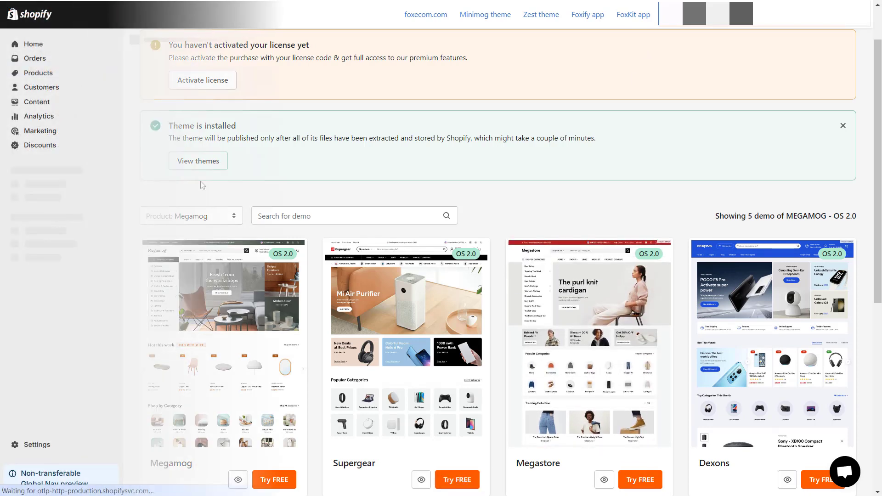
Step: Go to the theme library from the success banner and customize MEGAMOG v1.0.0
left_click(197, 160)
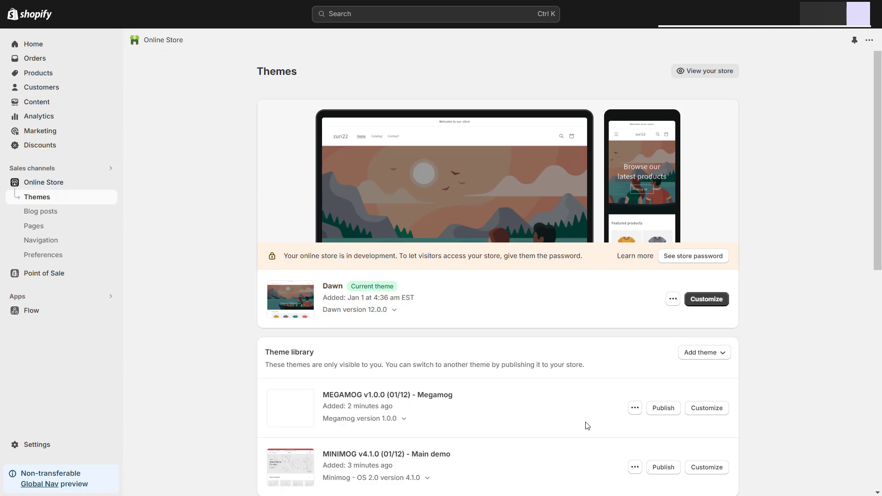
left_click(705, 408)
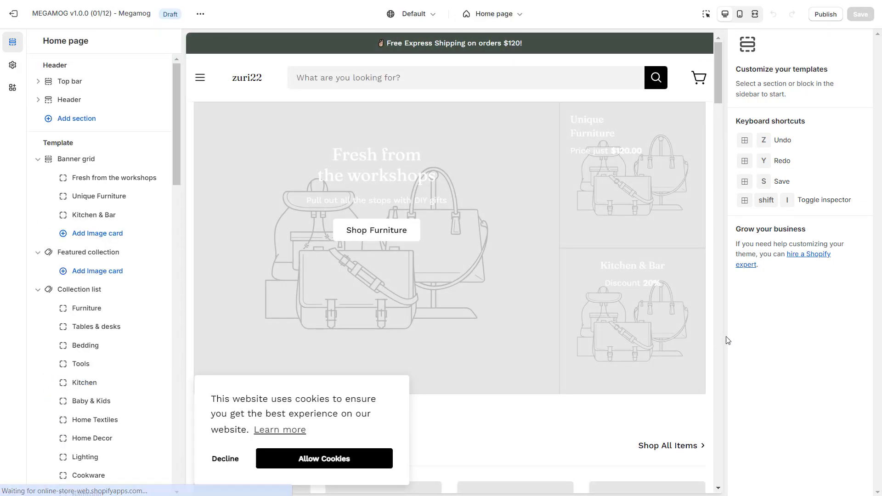
mouse_move(740, 350)
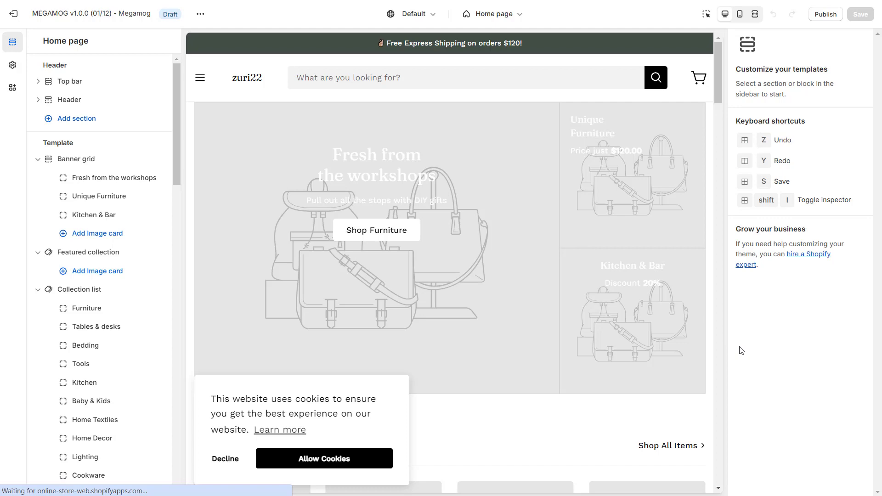
scroll("down", 3)
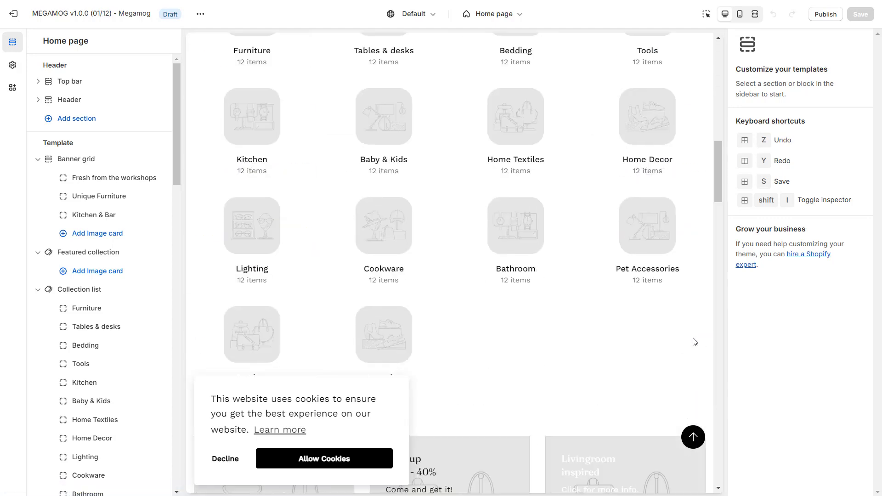
scroll("up", 3)
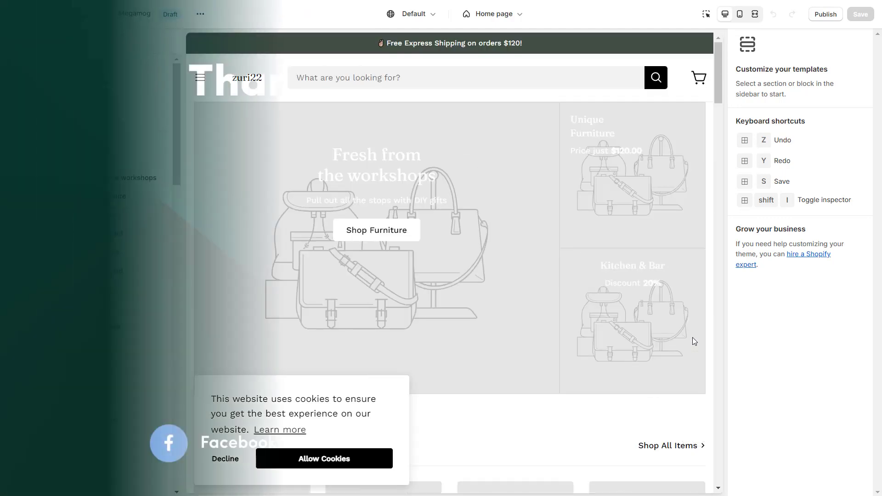